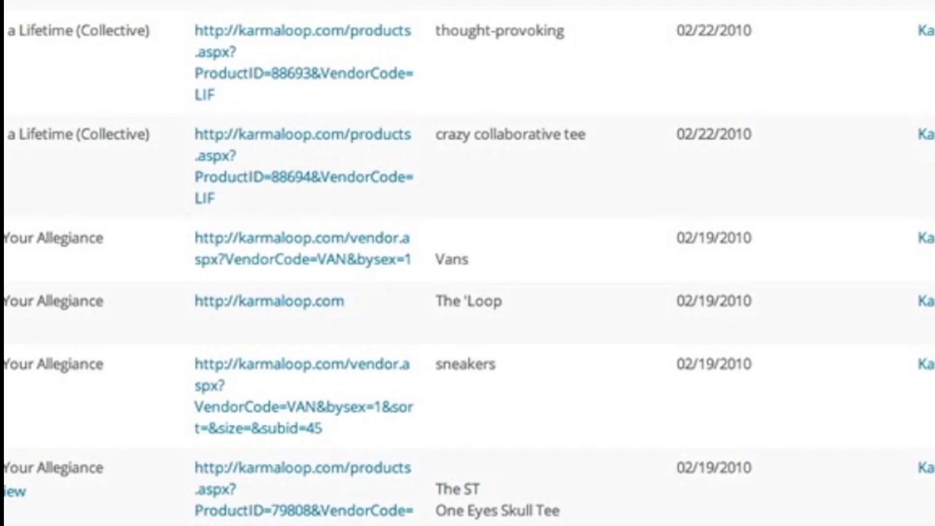
Step: Start the LinkPatrol scan of all posts and pages for links
scroll(down, 3)
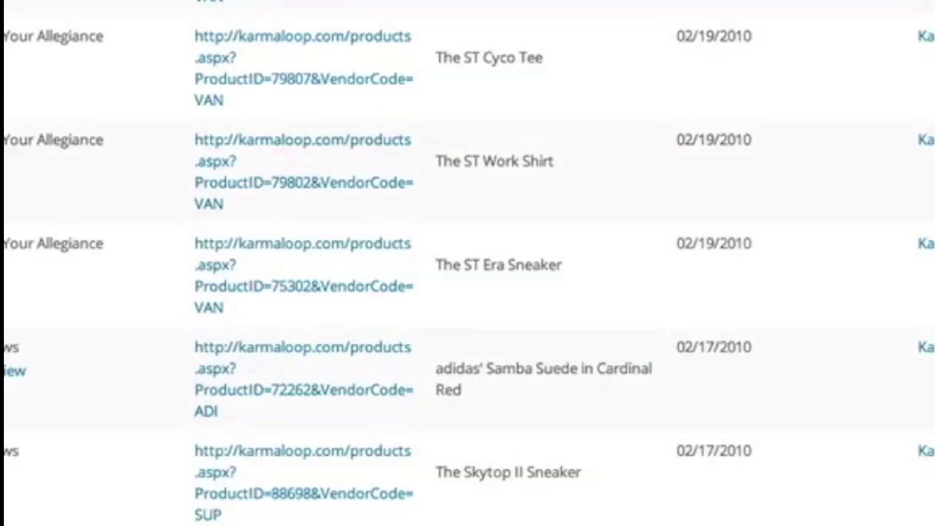
scroll(down, 3)
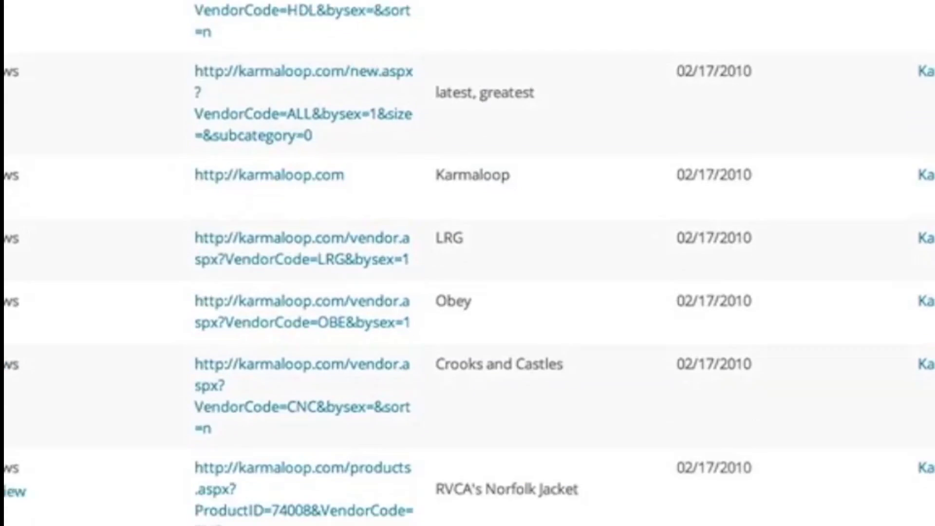
scroll(down, 3)
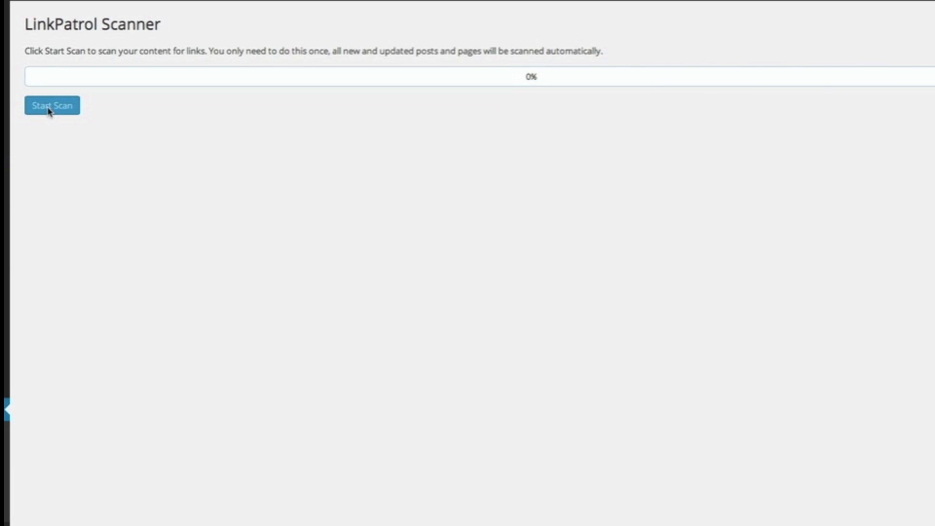
click(52, 105)
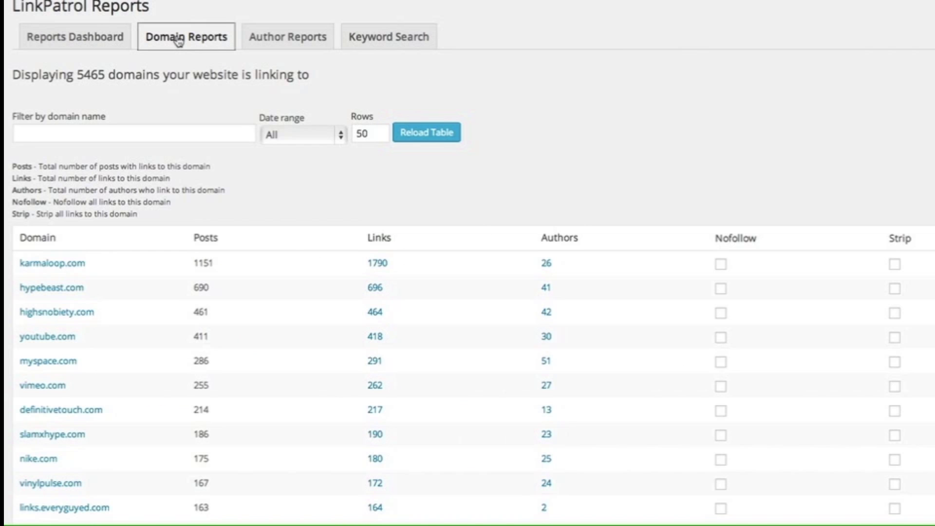
mouse_move(128, 108)
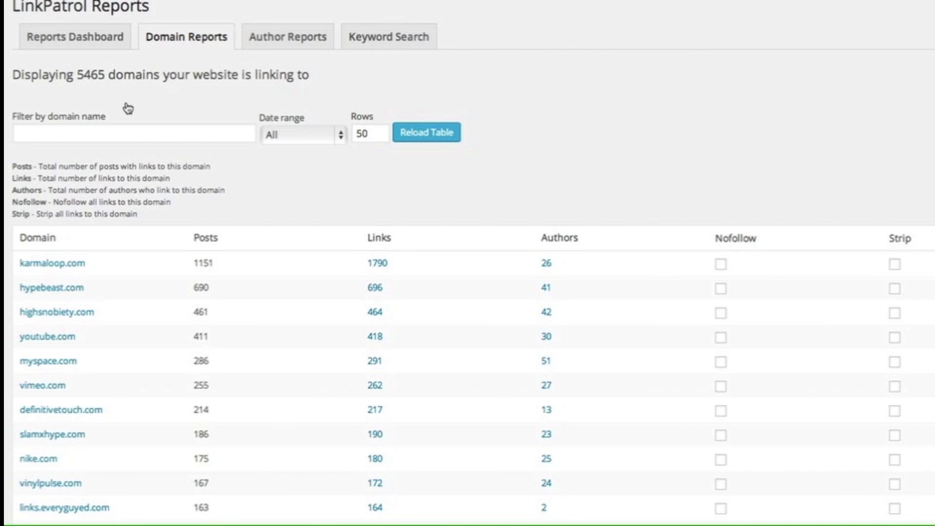
Step: Review the Domain Reports table and drill into the freshnessmag.com links
scroll(down, 3)
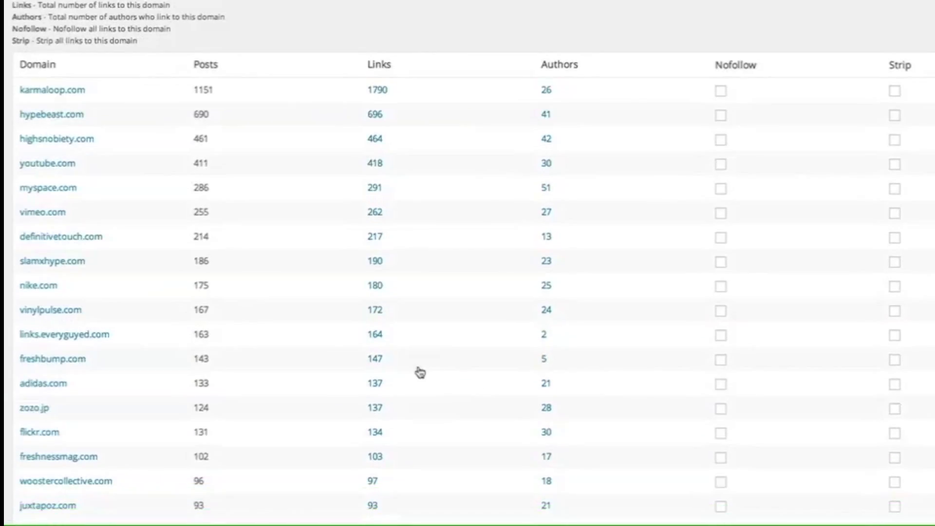
scroll(down, 3)
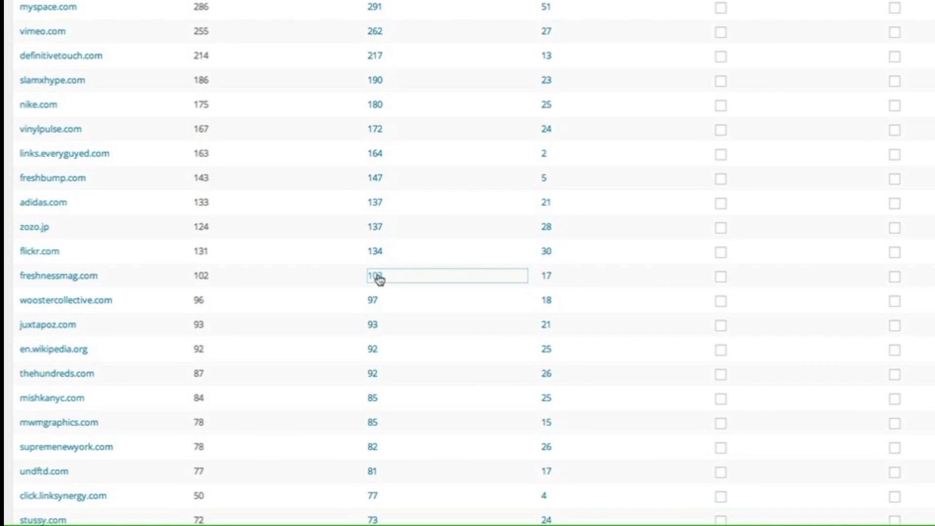
click(58, 275)
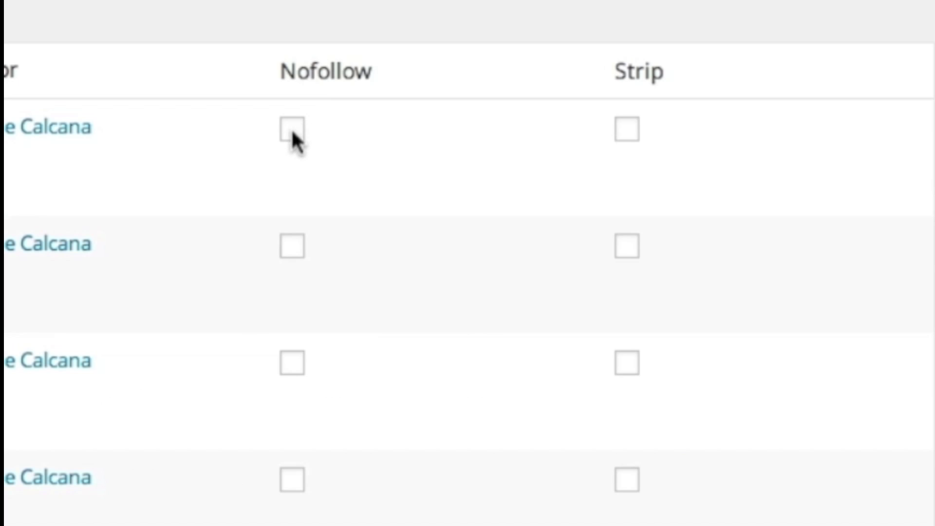
Step: Mark the first link nofollow and set the second and third links to strip
click(291, 129)
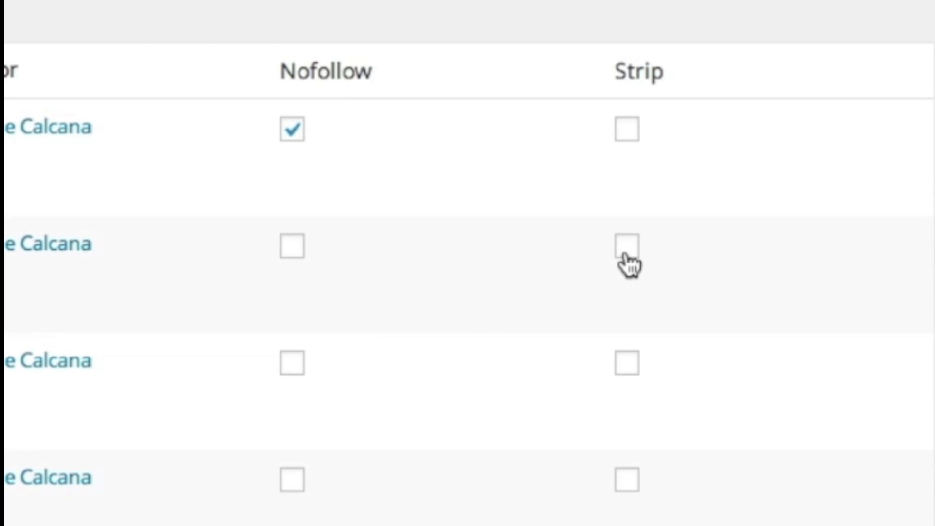
click(626, 246)
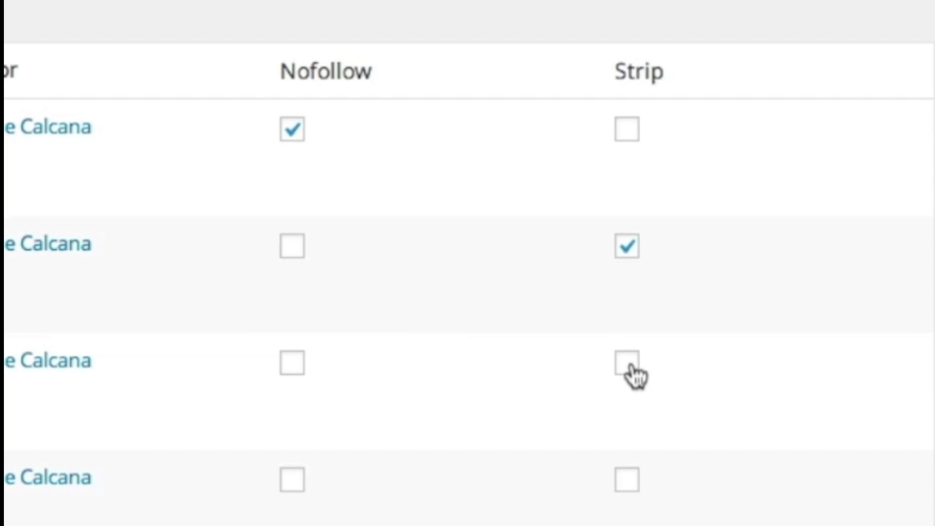
click(626, 363)
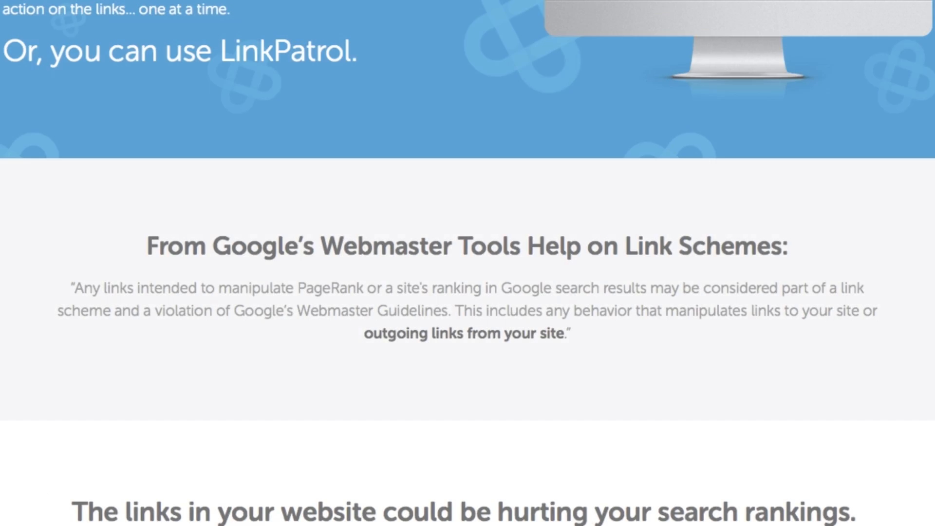
Step: Scroll the LinkPatrol homepage down to the Buy LinkPatrol button and footer
scroll(down, 3)
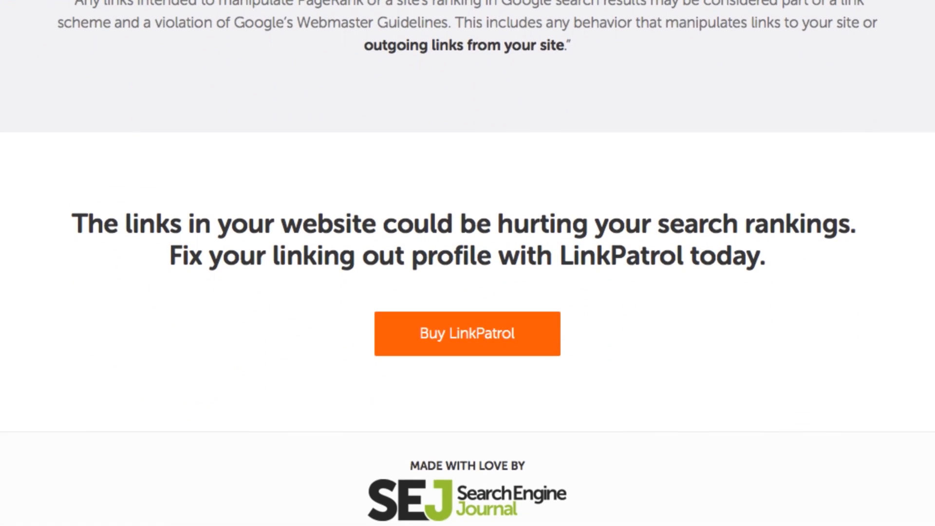
scroll(down, 3)
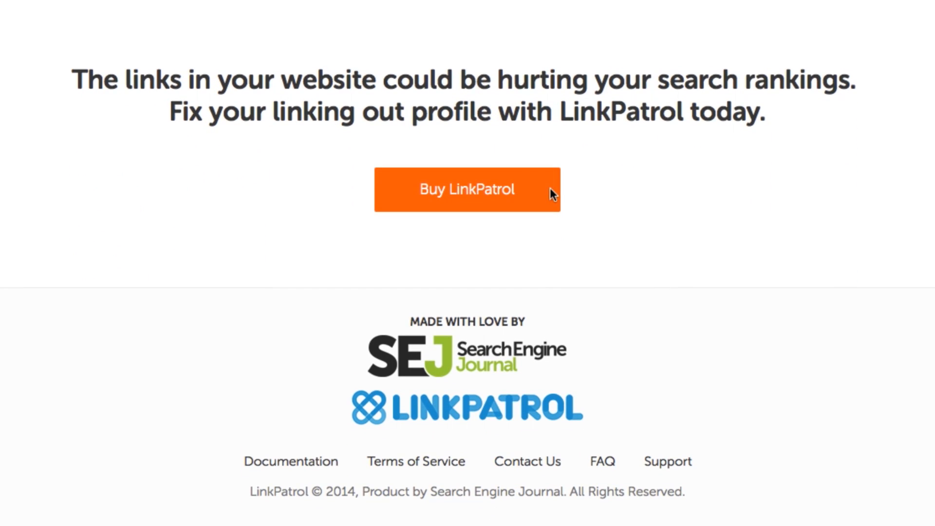